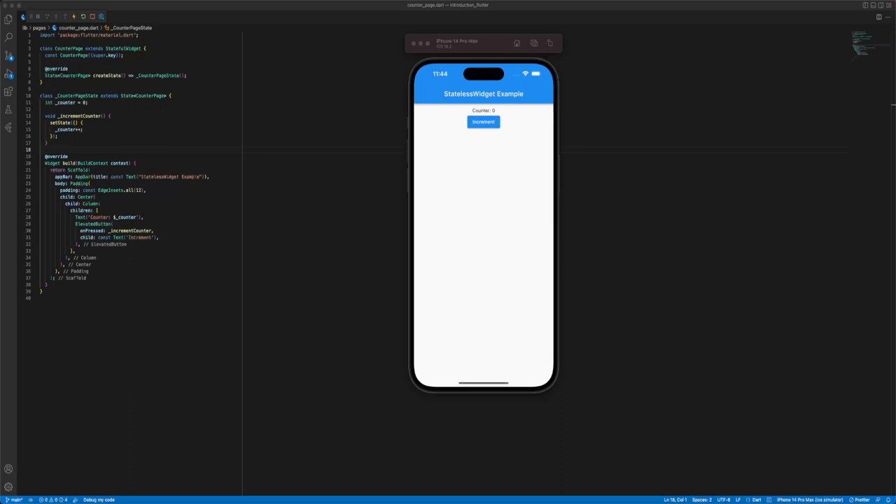
Tap the simulator app's Increment button repeatedly to raise the counter to 10.
left_click(483, 122)
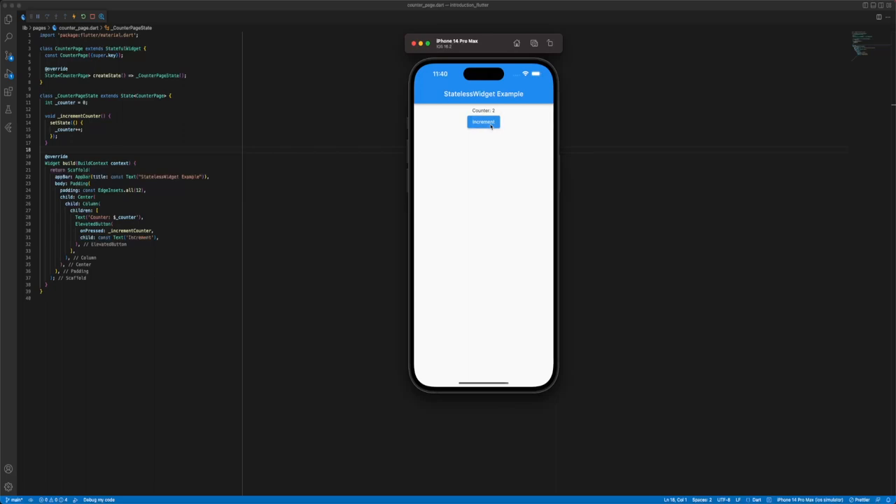
left_click(483, 122)
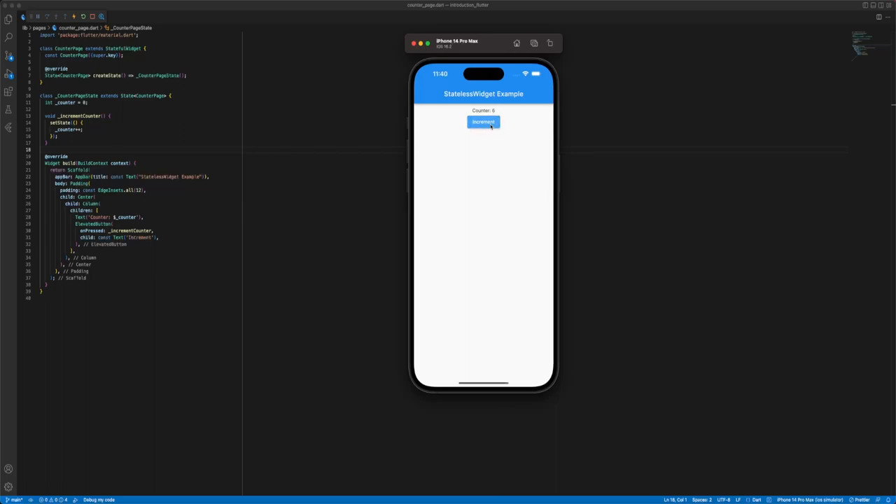
left_click(483, 121)
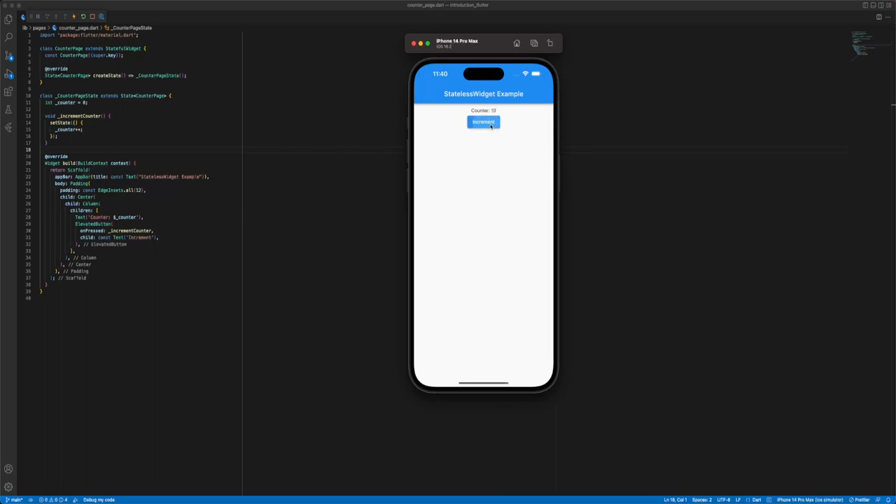